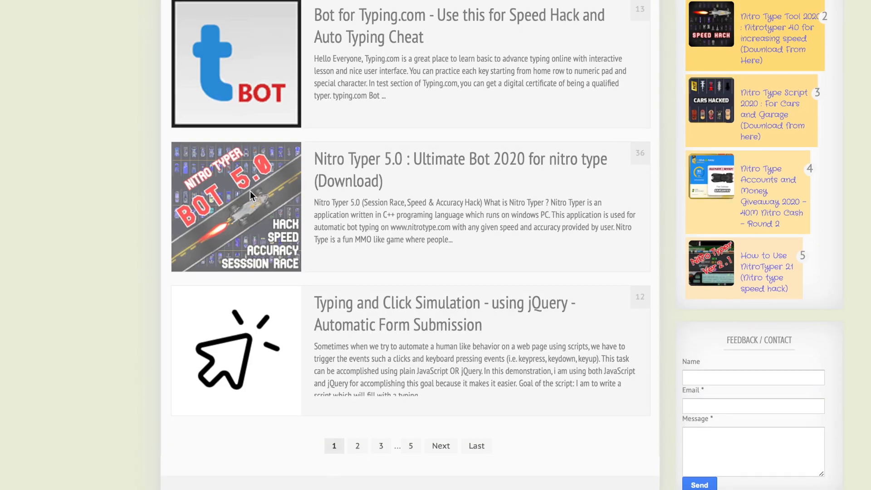
Step: Open the 'Nitro Typer 5.0 : Ultimate Bot 2020' article from the blog post list
click(460, 169)
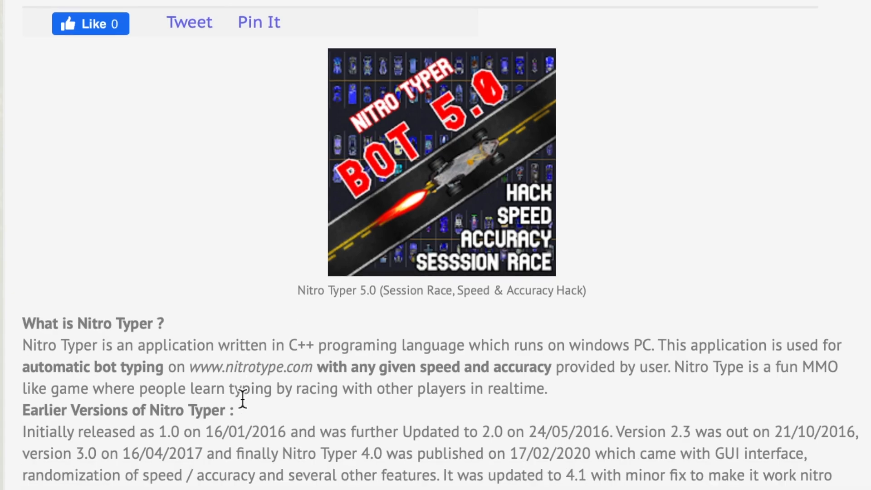